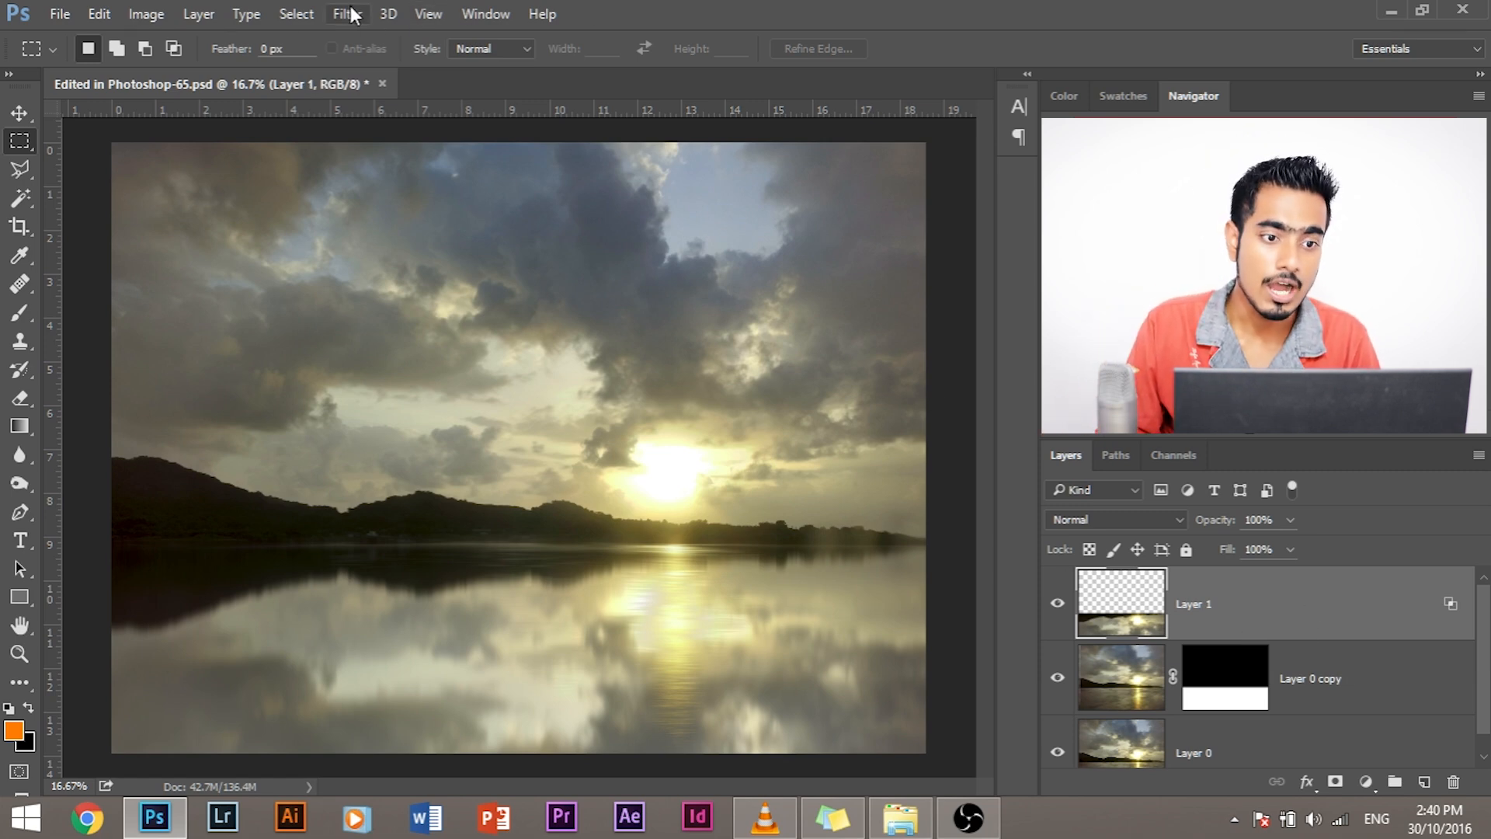
Launch the Camera Raw filter on the reflection Layer 1
click(348, 14)
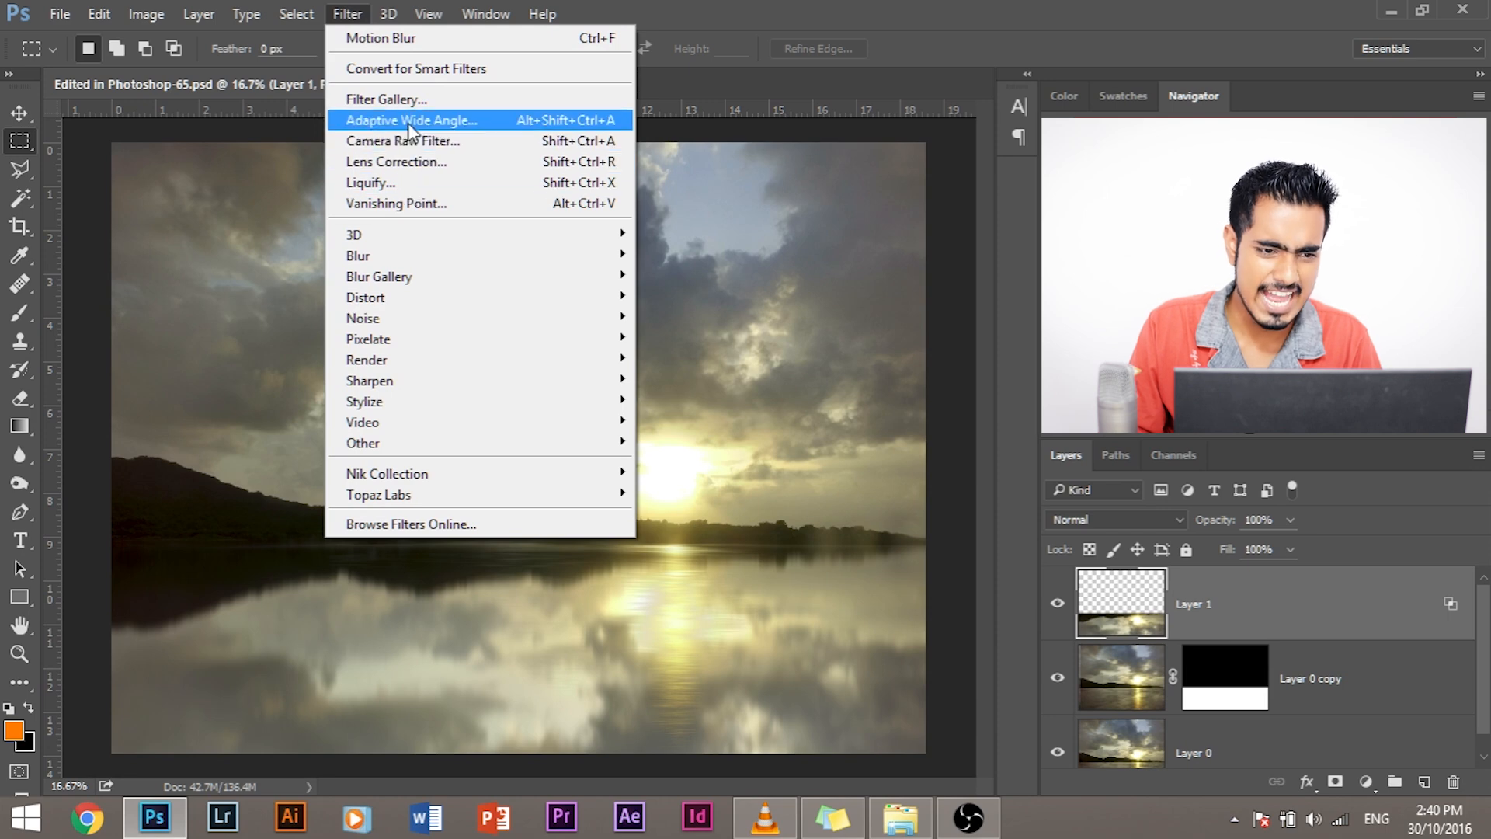
mouse_move(427, 148)
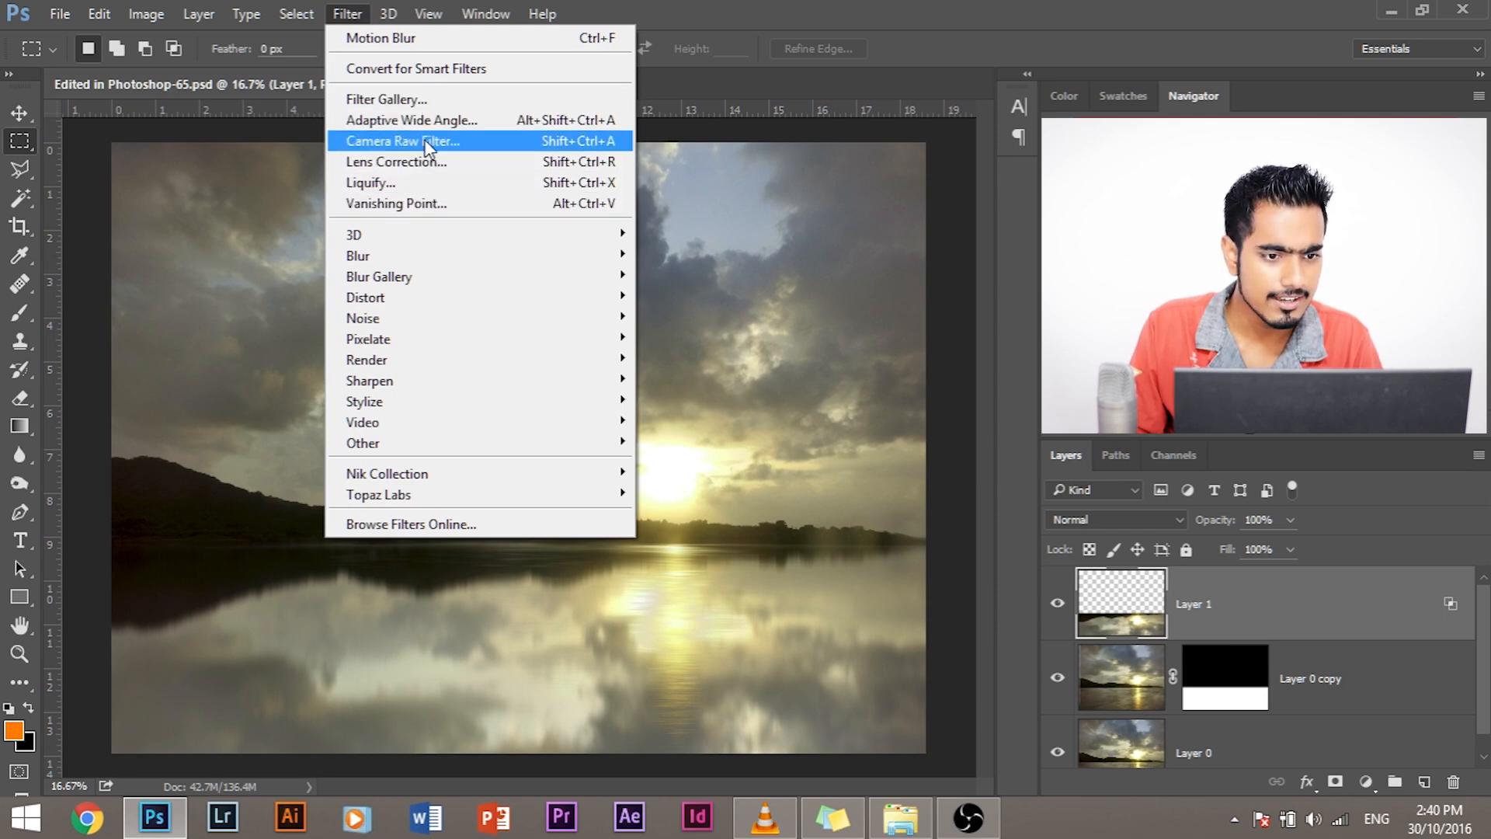
click(413, 141)
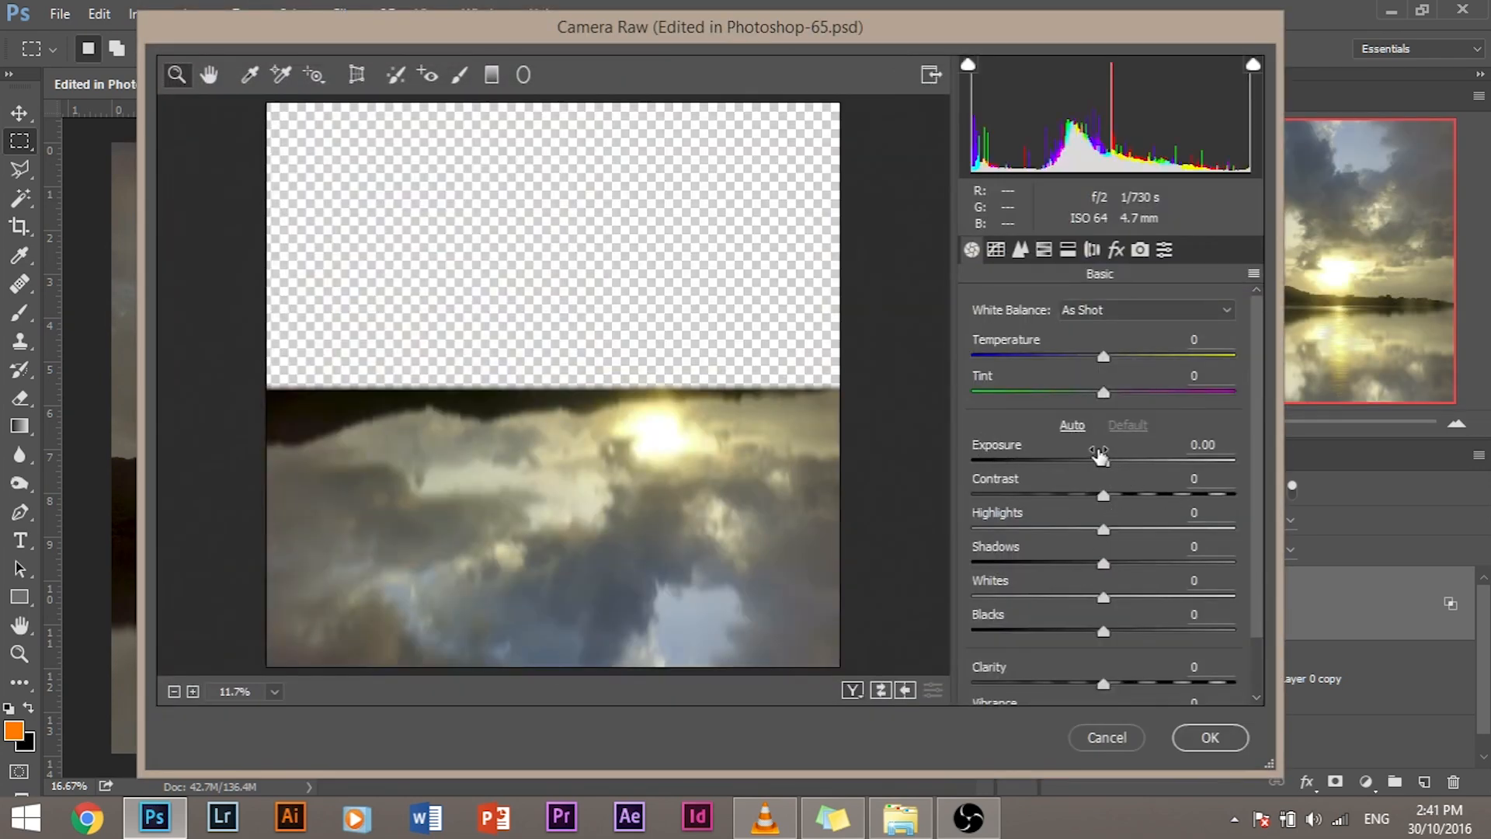
Darken the reflection's exposure to -0.40
drag(1103, 461, 1091, 461)
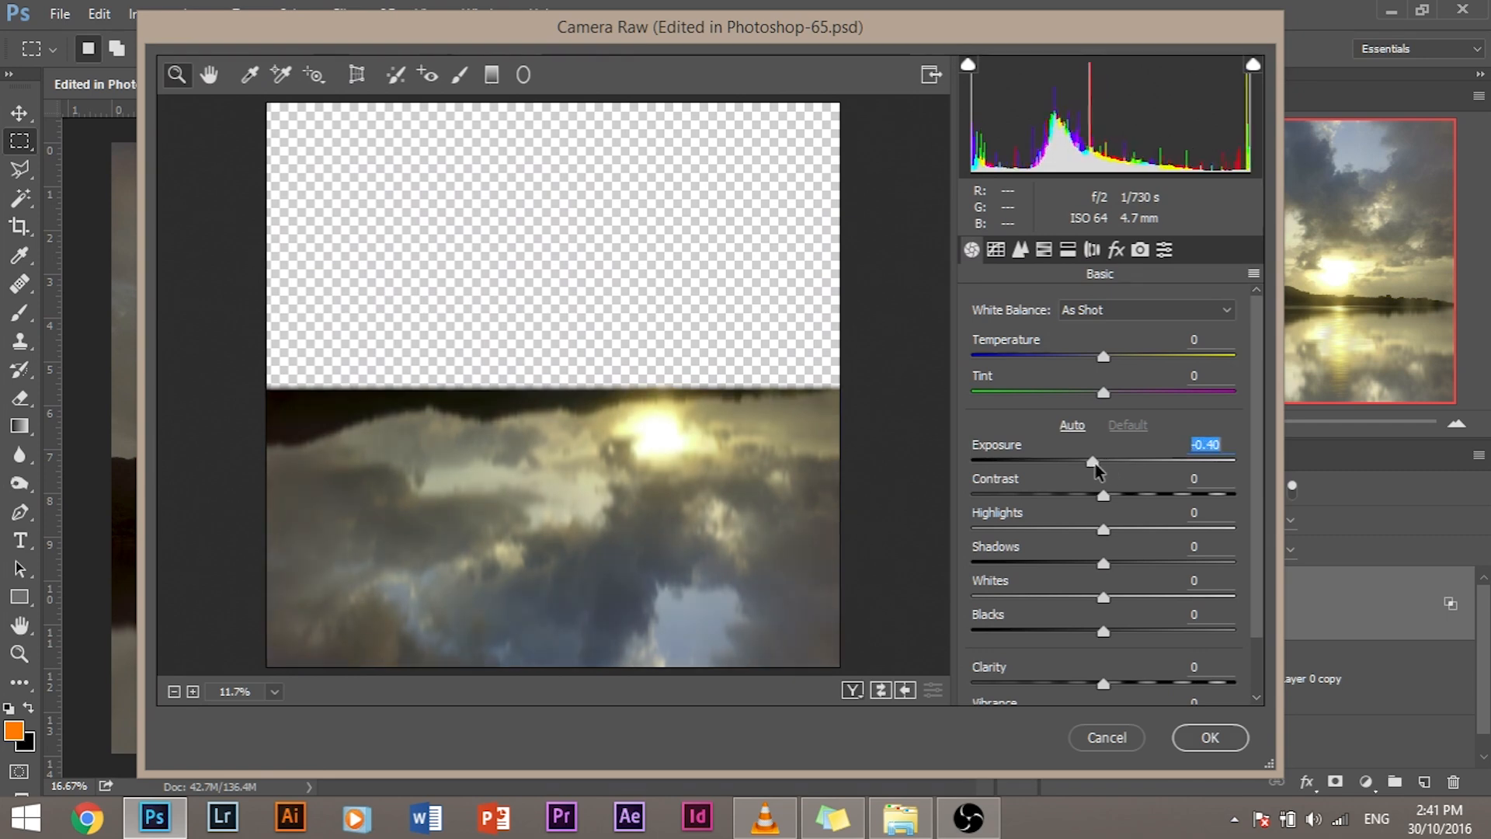
drag(1094, 460, 1090, 461)
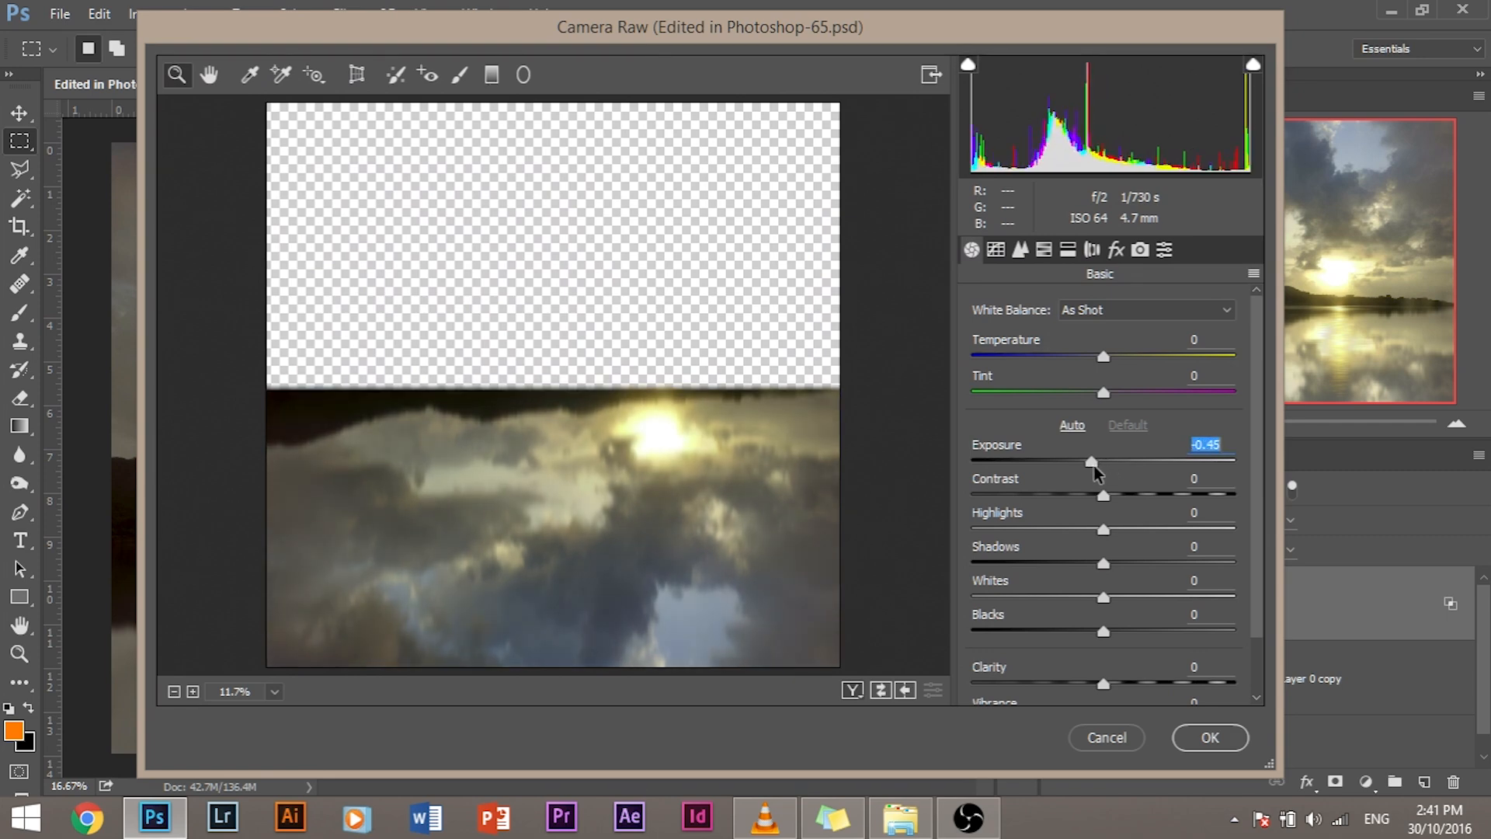
drag(1092, 461, 1094, 461)
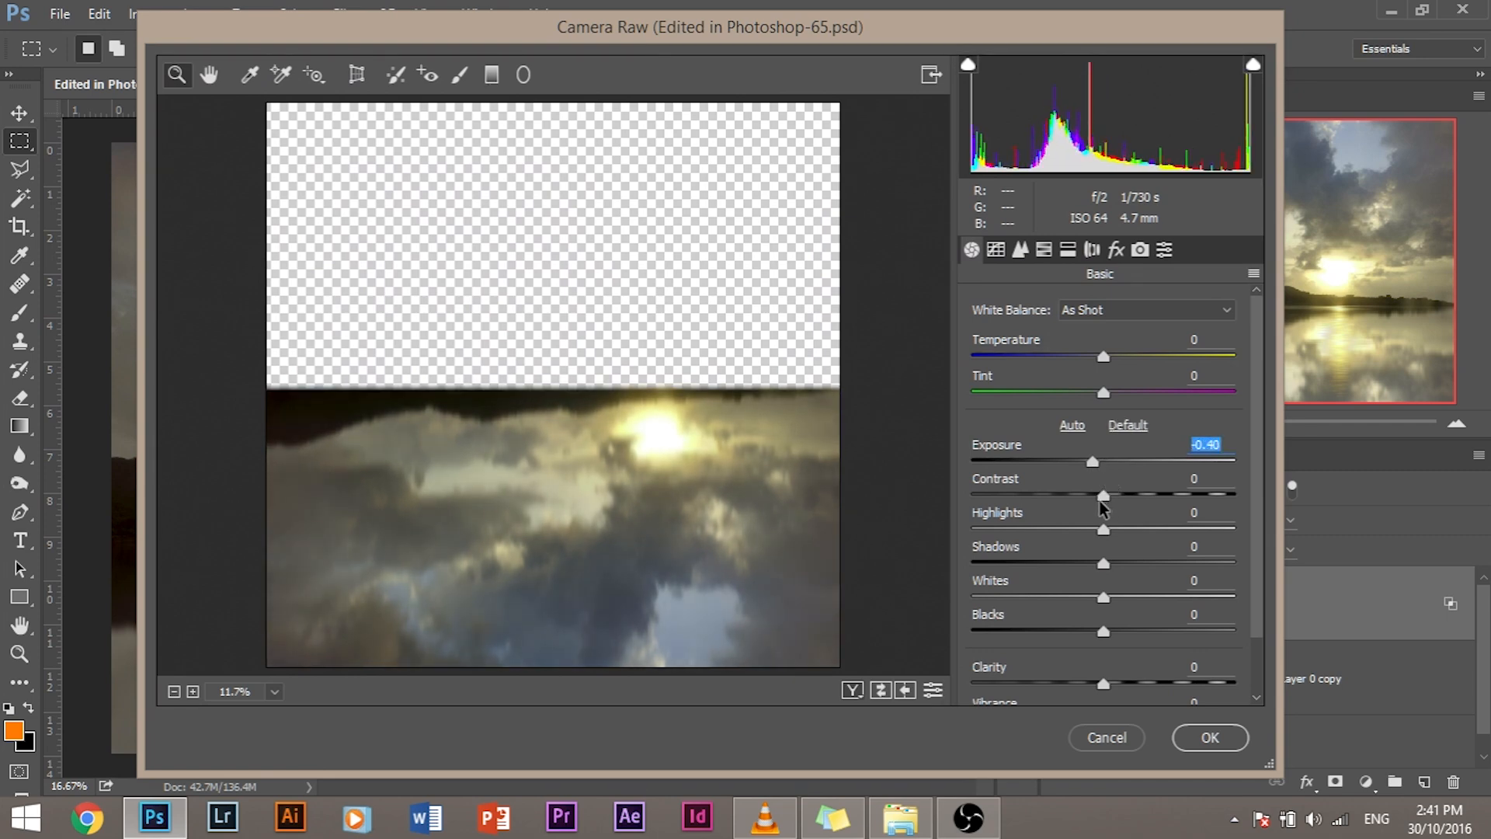
Raise the reflection's vibrance to +25 and apply the Camera Raw adjustments
scroll(down, 3)
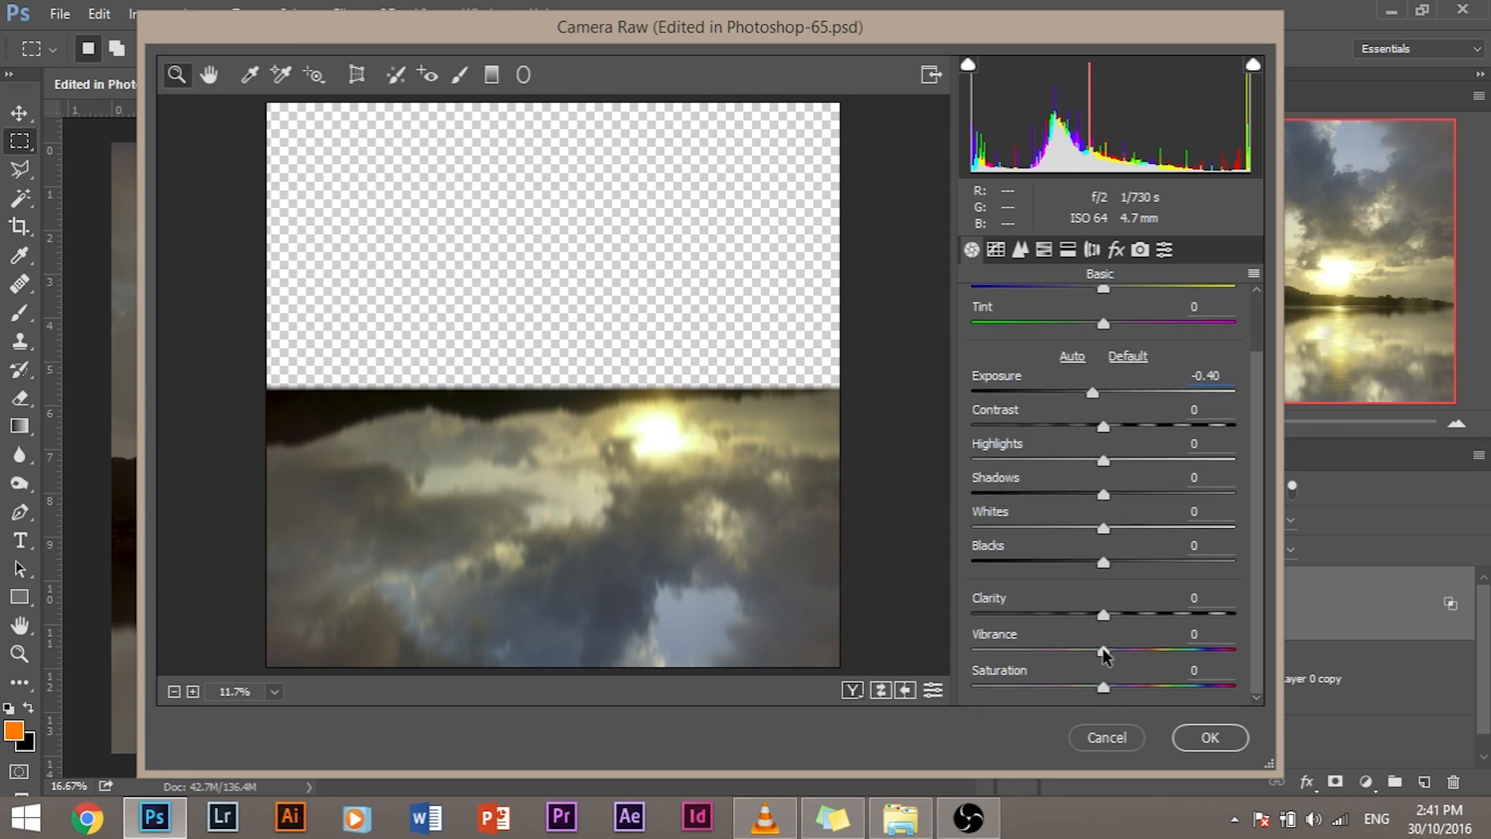
drag(1103, 650, 1141, 649)
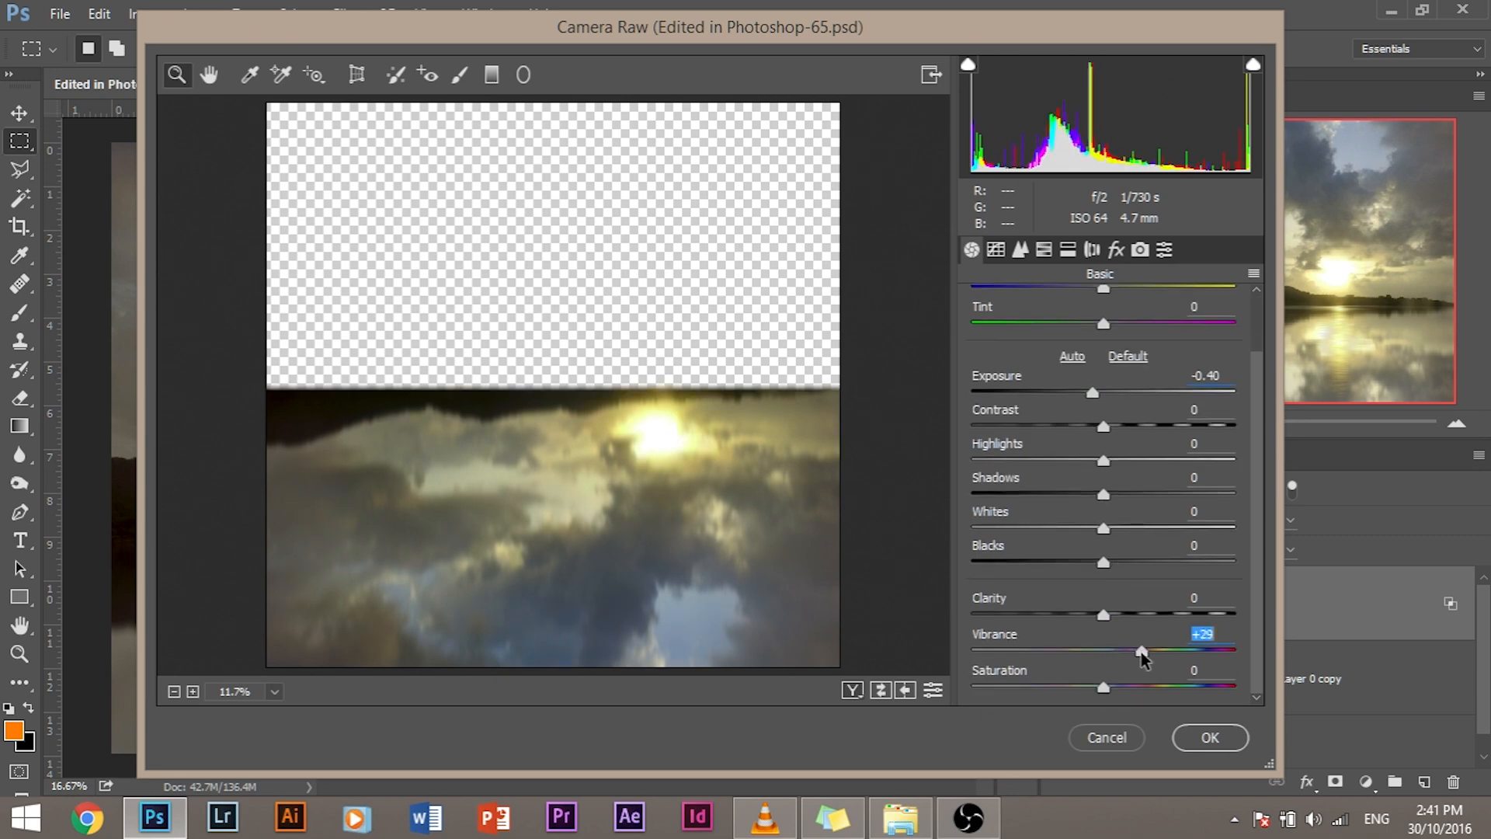
drag(1141, 648, 1106, 649)
text(35)
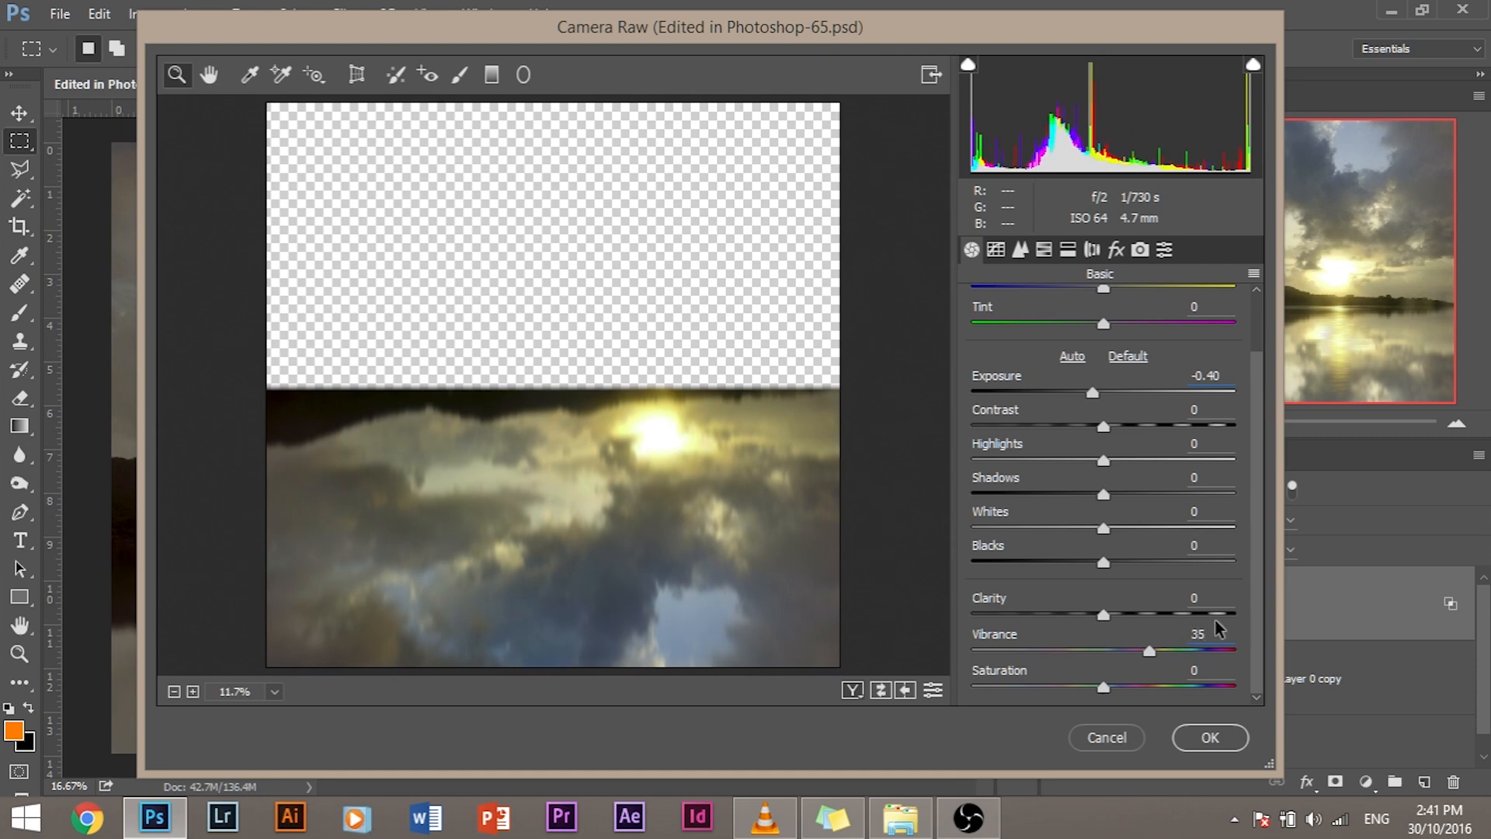
drag(1148, 651, 1135, 651)
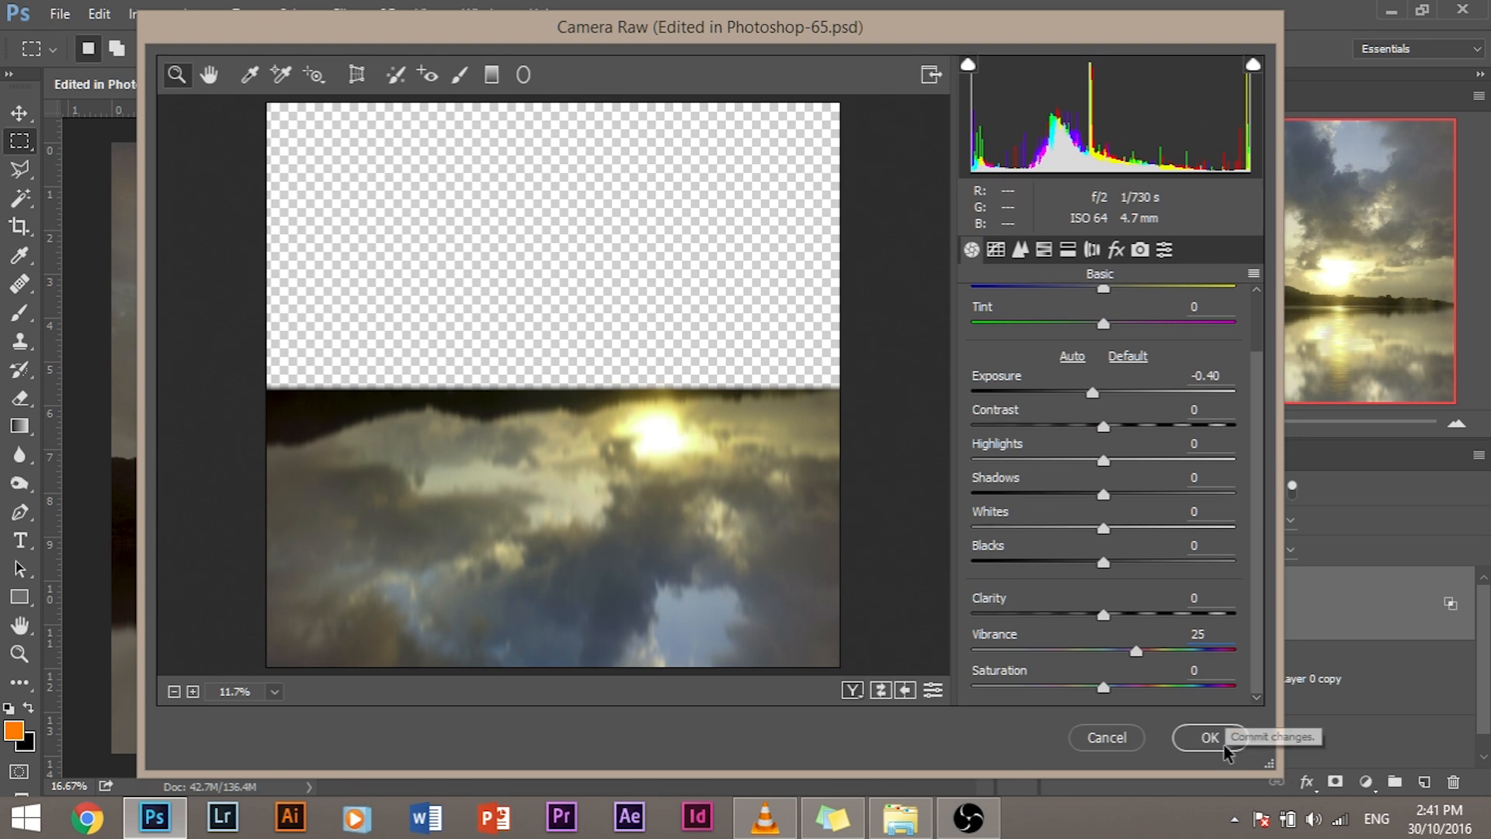
click(1210, 737)
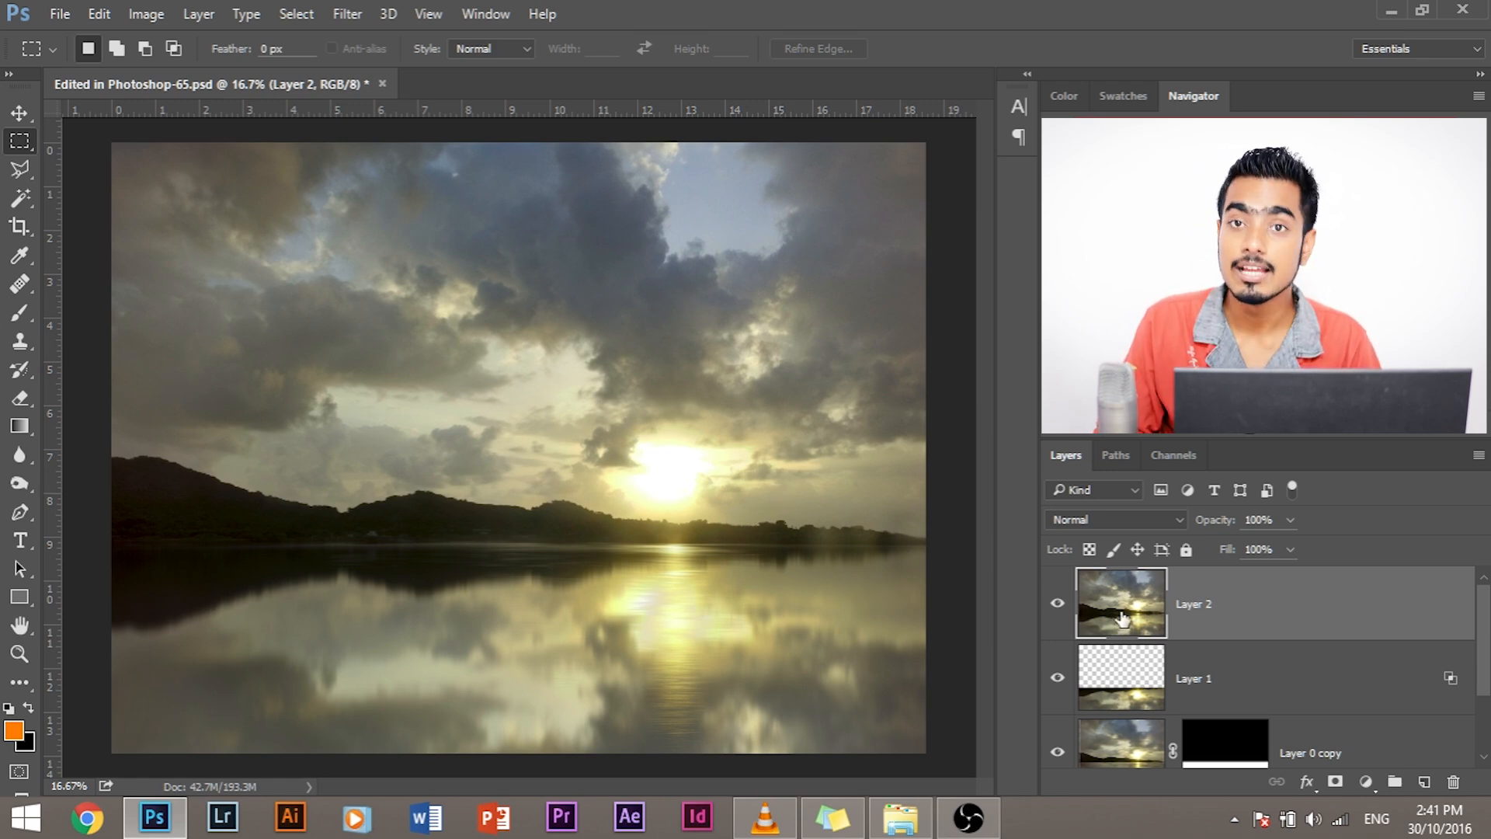
mouse_move(217, 36)
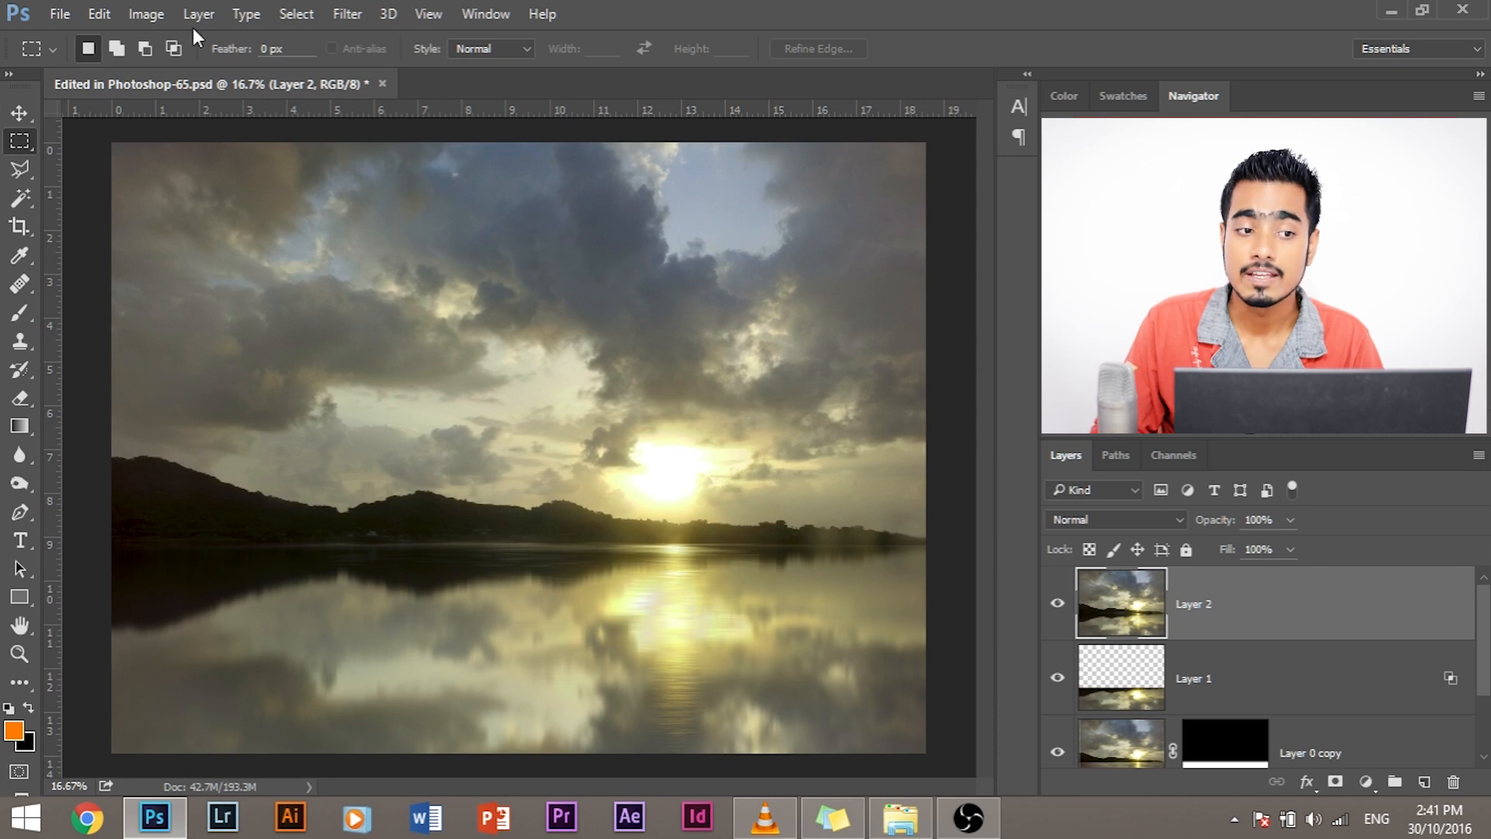
Reopen the Filter menu with the merged Layer 2 active
click(347, 14)
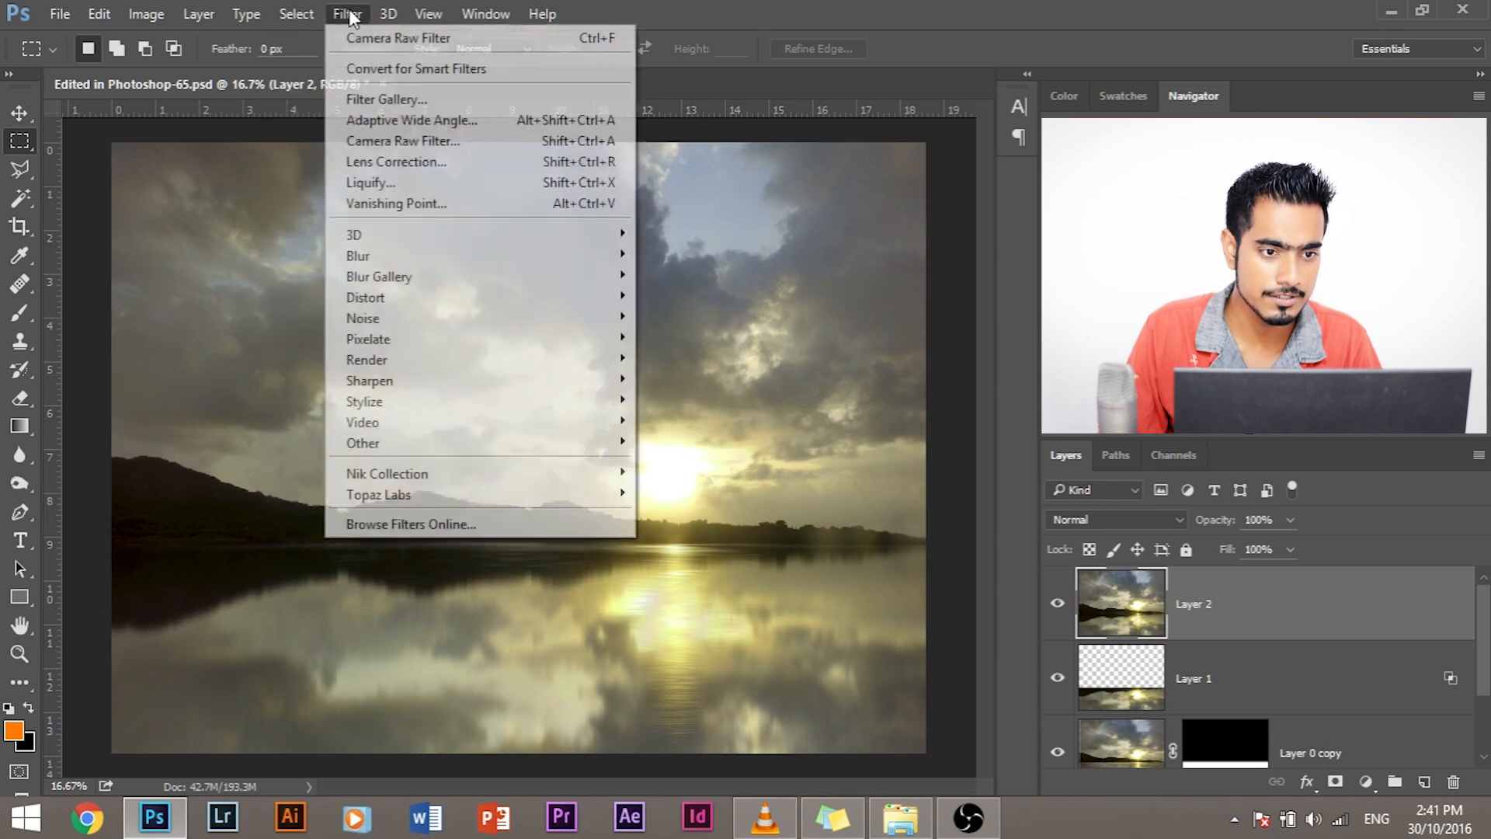
mouse_move(439, 187)
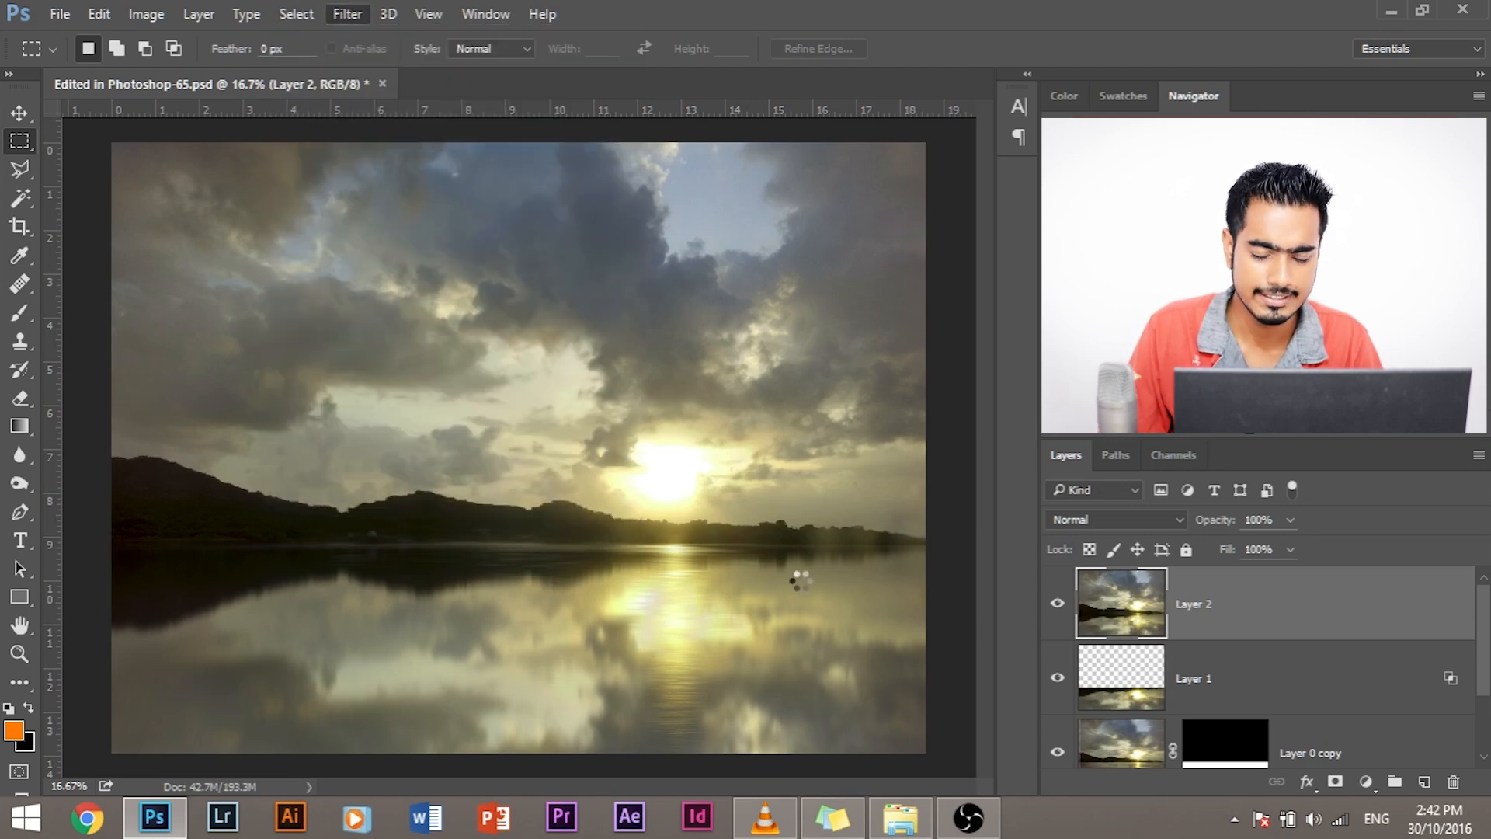
Launch the Camera Raw filter on merged Layer 2
click(348, 14)
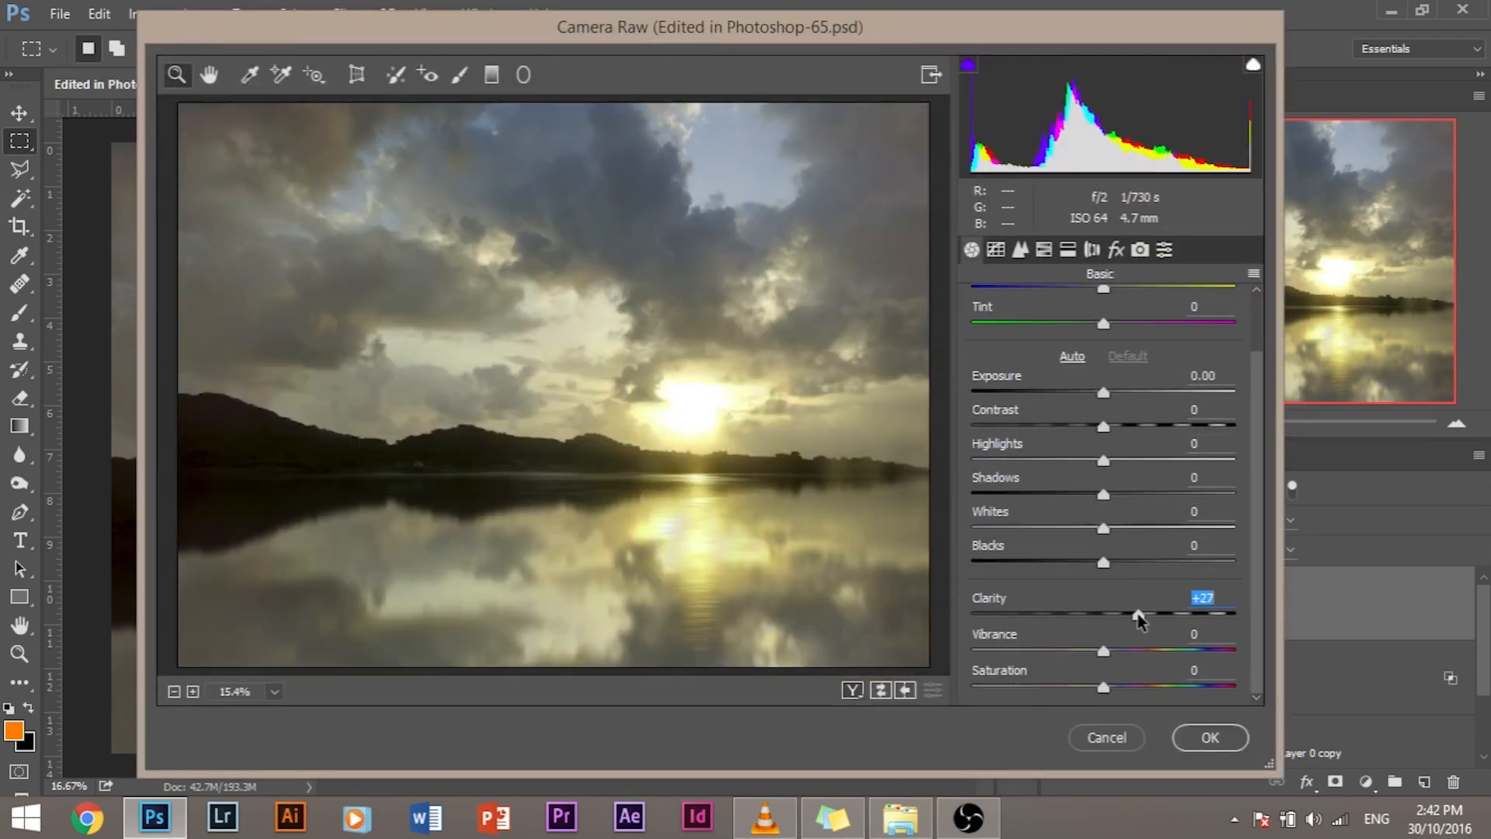
Give the merged layer clarity +42 and a +27 magenta tint
drag(1134, 615, 1168, 616)
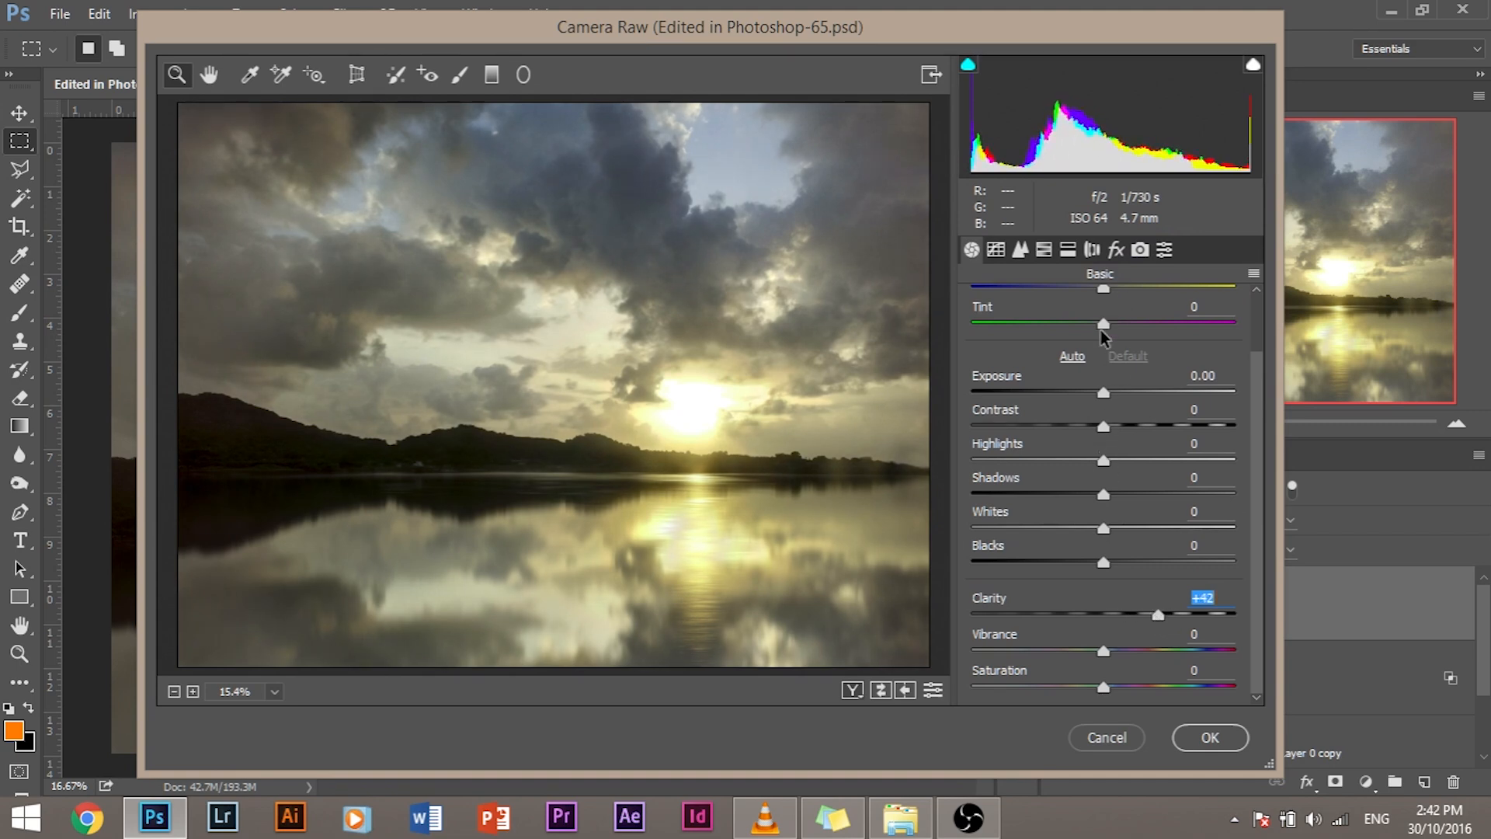
drag(1103, 323, 1118, 323)
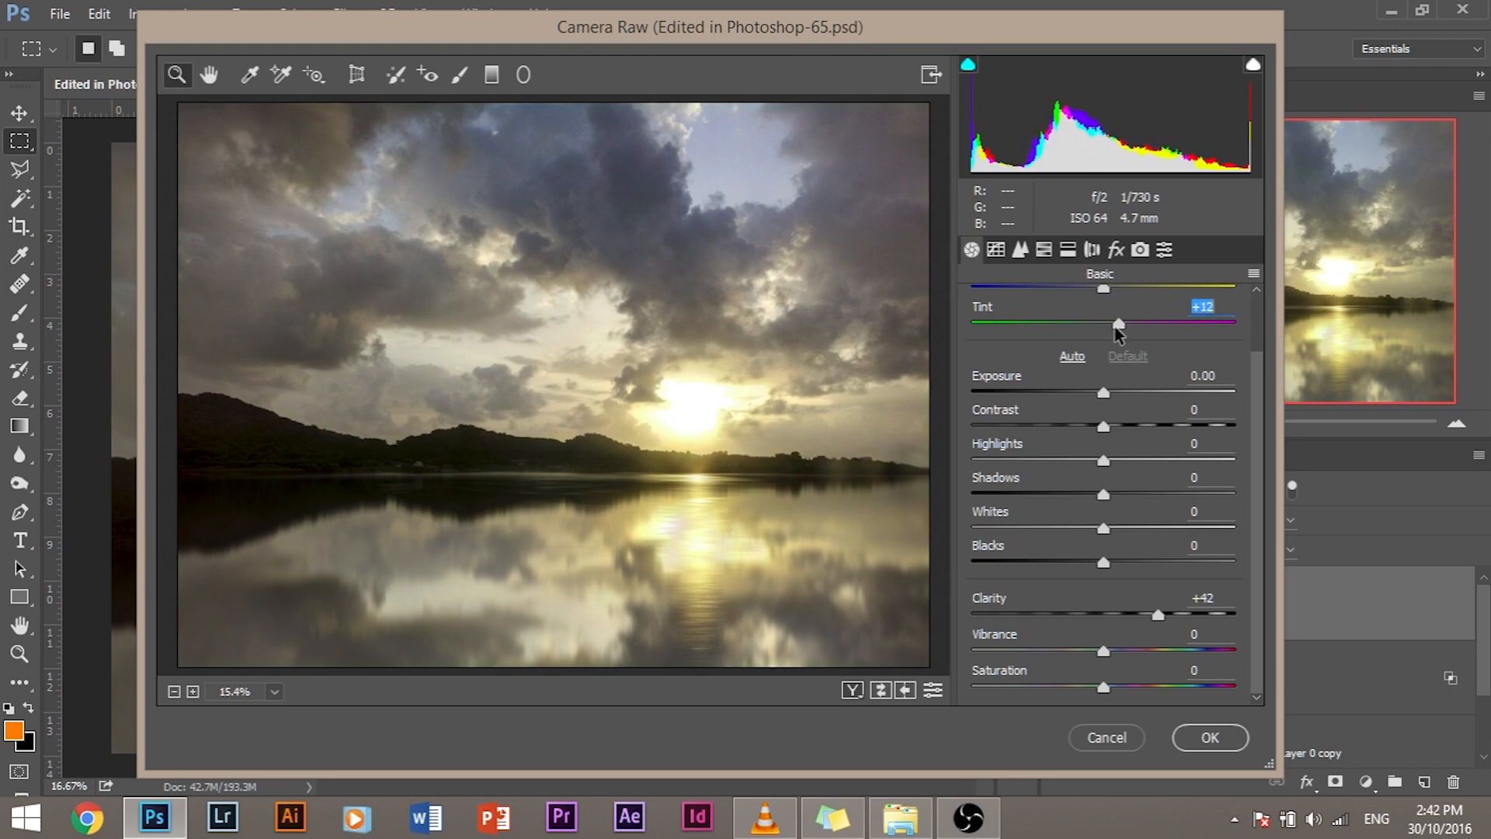
drag(1119, 326, 1139, 325)
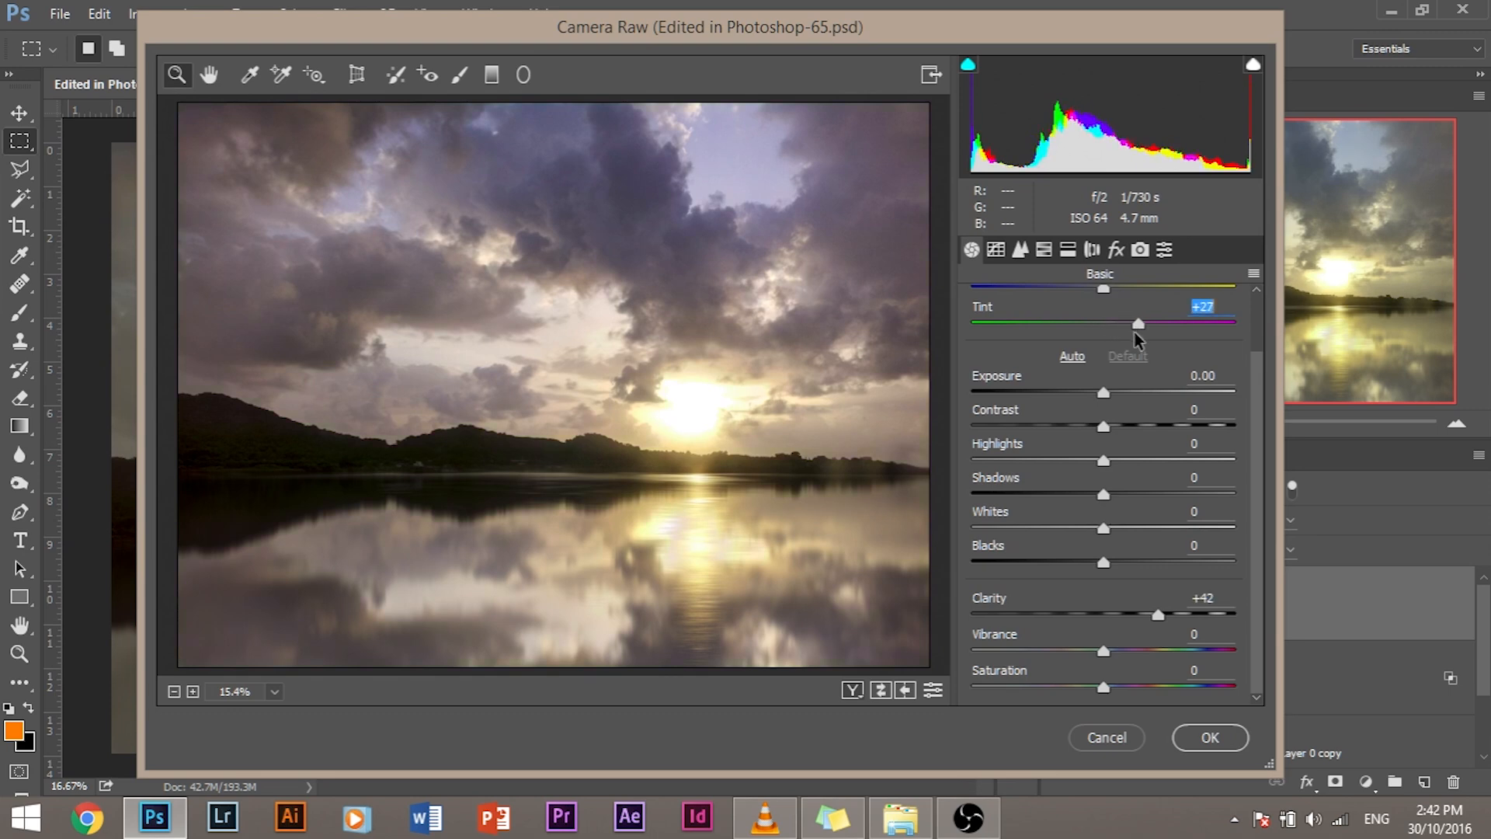
drag(1113, 323, 1141, 324)
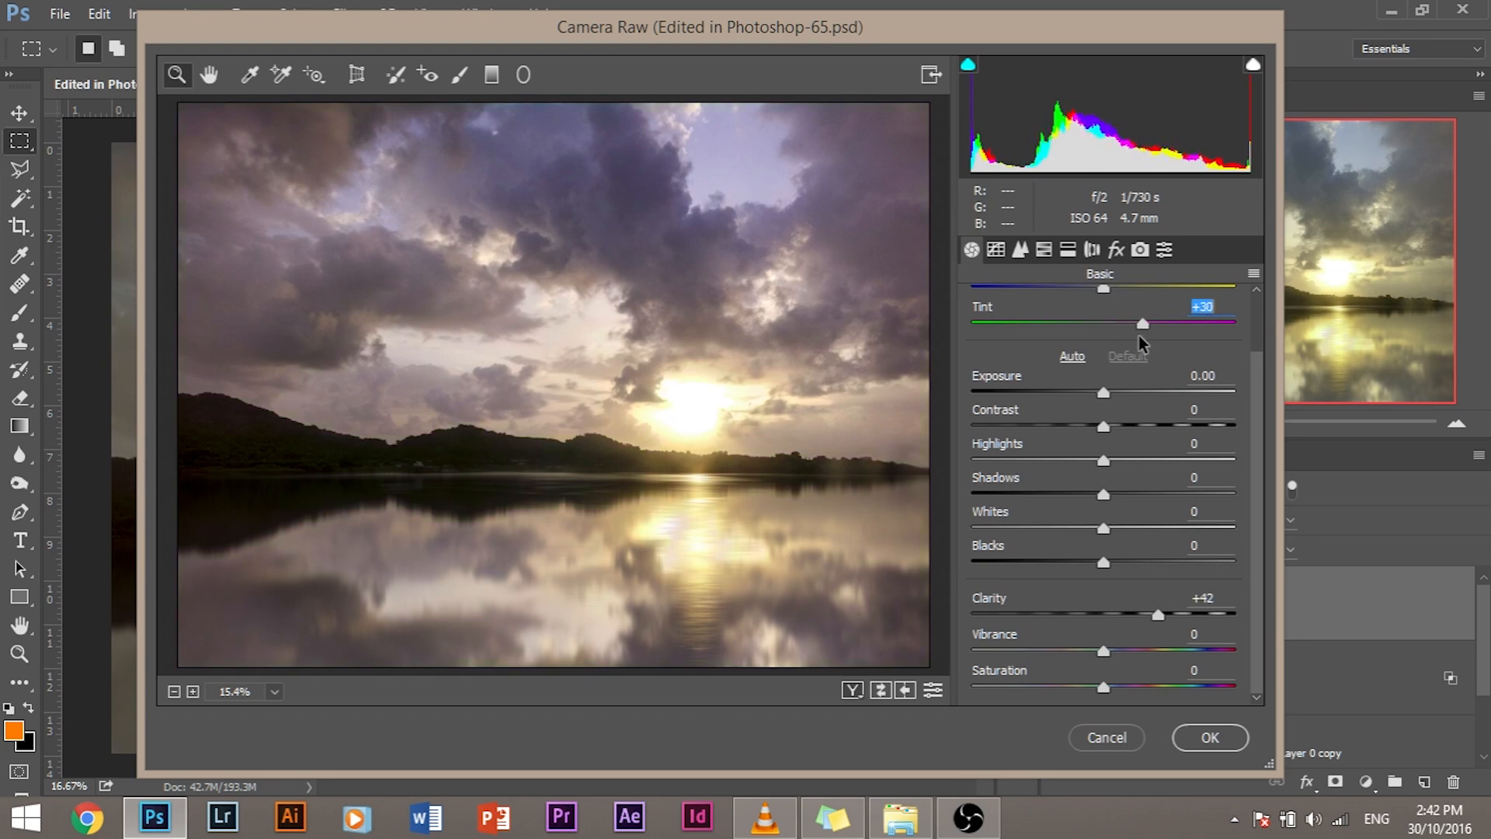
drag(1145, 323, 1111, 323)
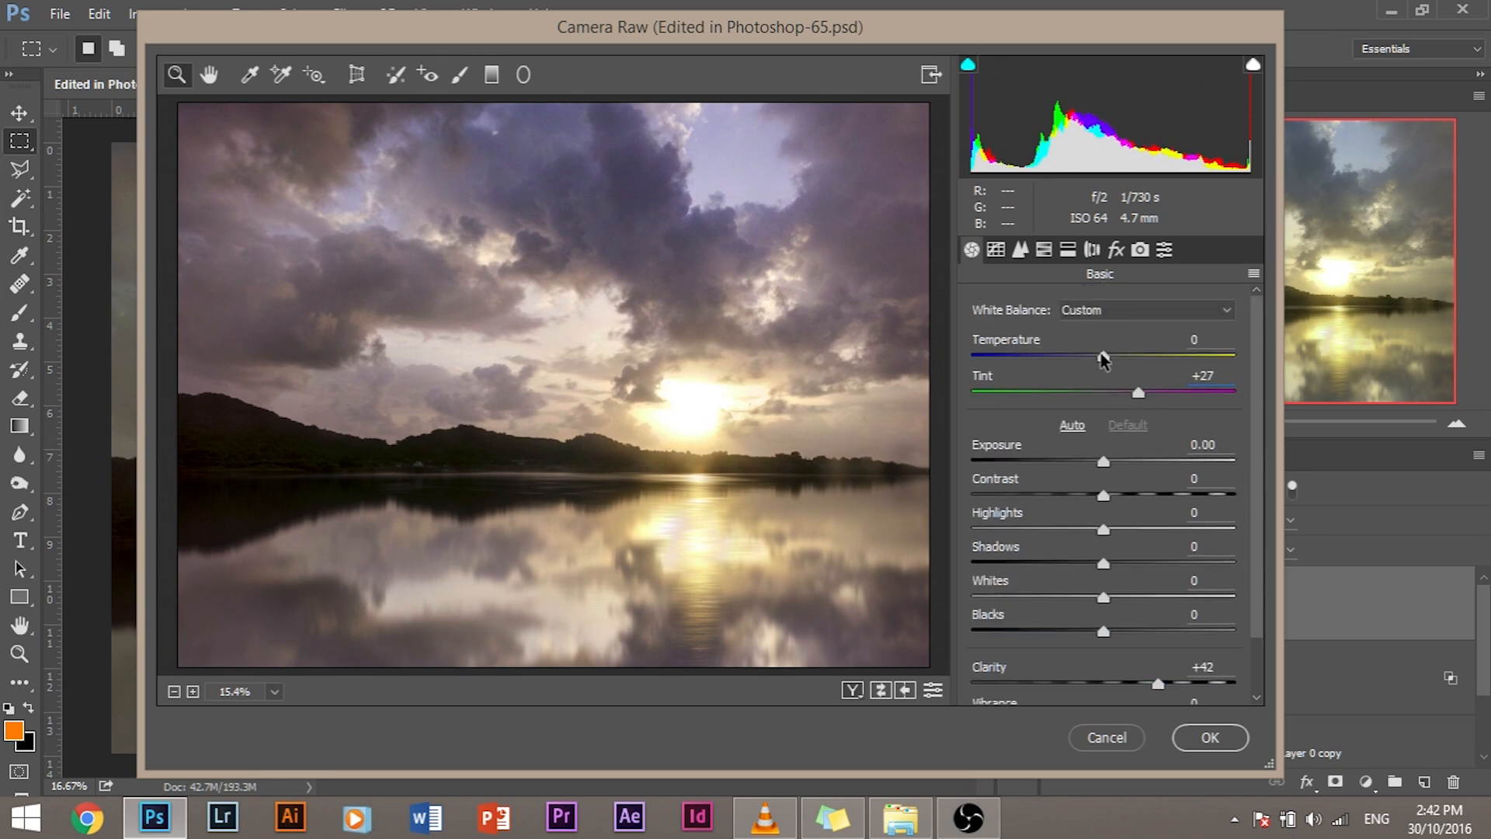
Warm the temperature to about +6 and apply the Camera Raw adjustments
drag(1103, 355, 1141, 355)
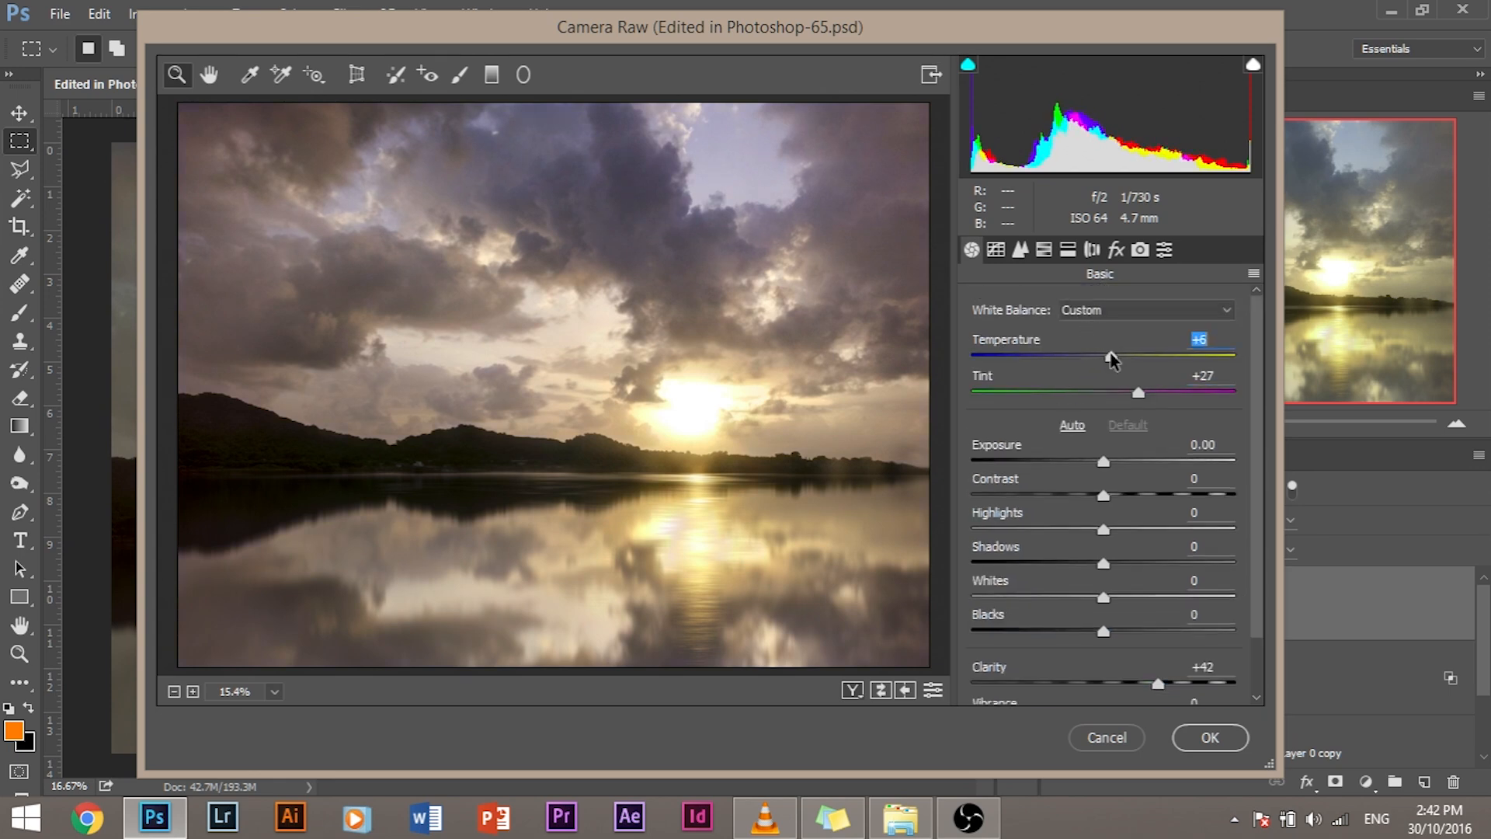
click(1210, 738)
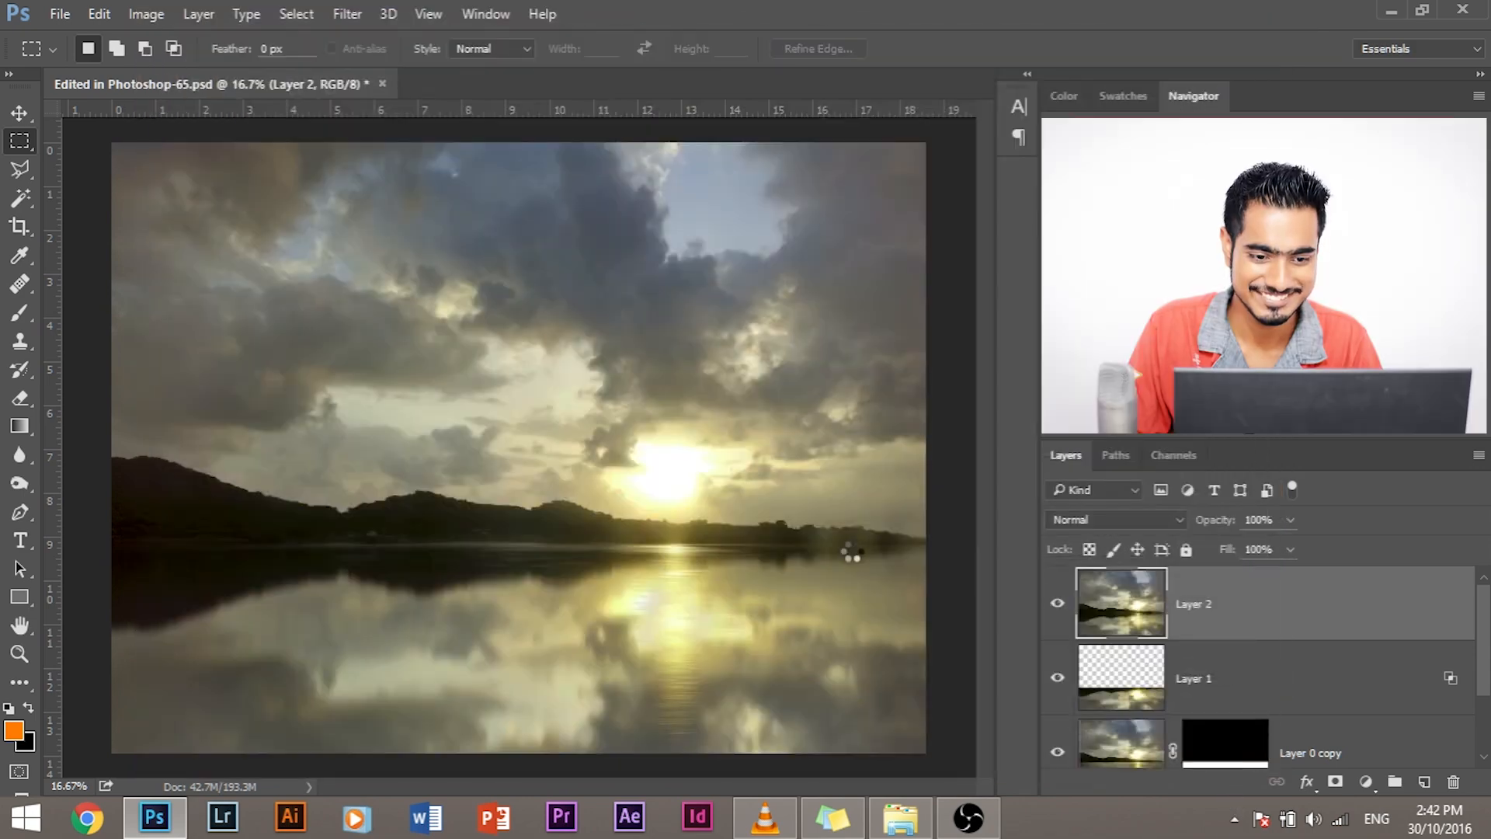